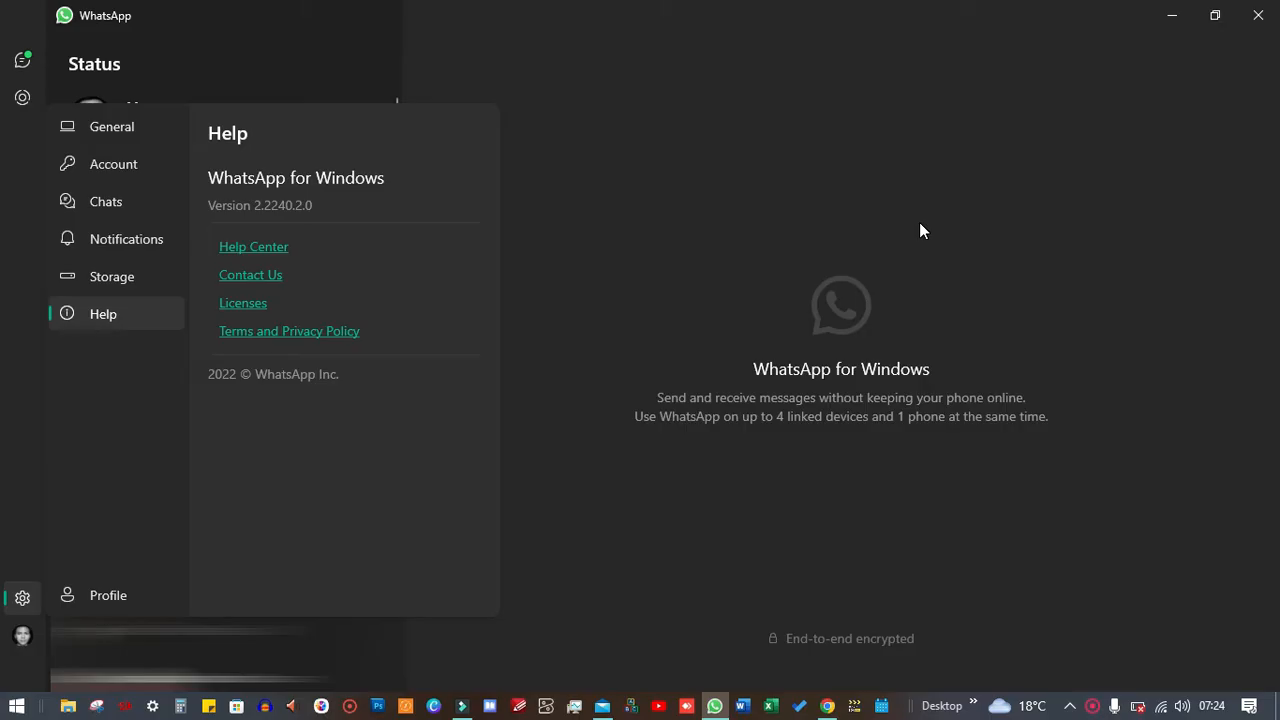
mouse_move(928, 228)
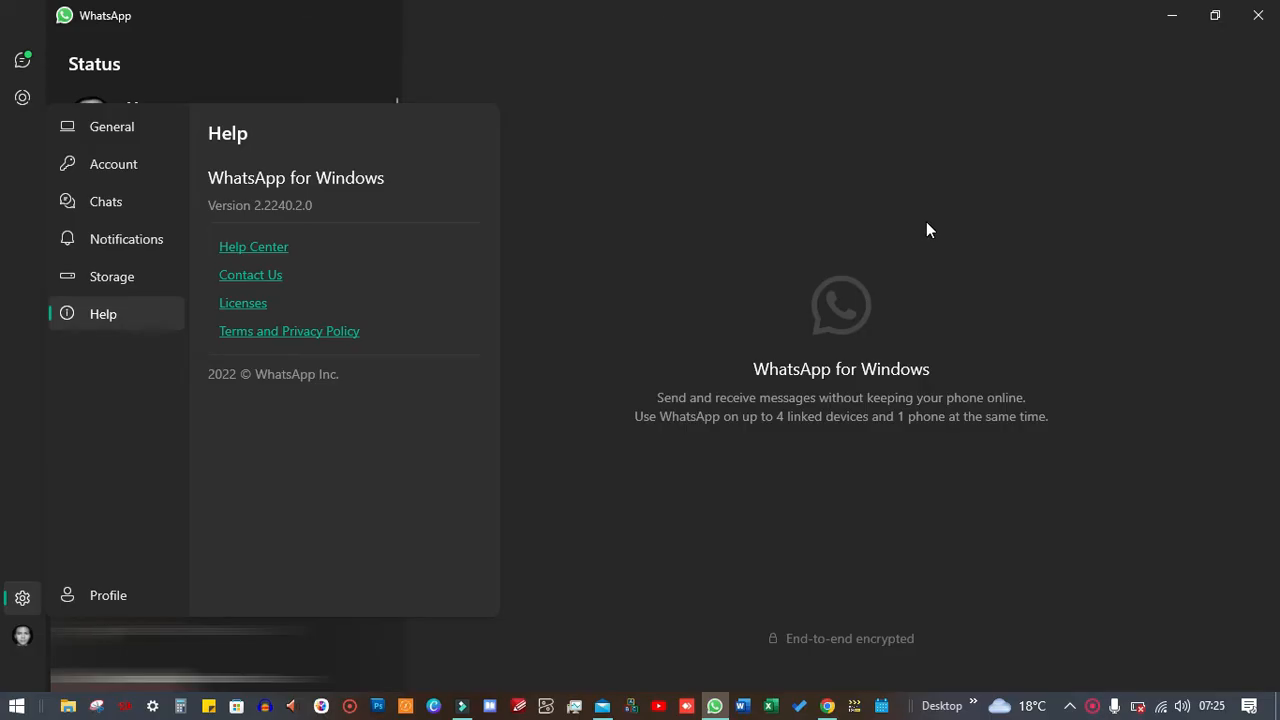
Step: From Uptodown's Older Versions list, go to the WhatsApp Desktop 2.2228.14.0 download page
click(826, 706)
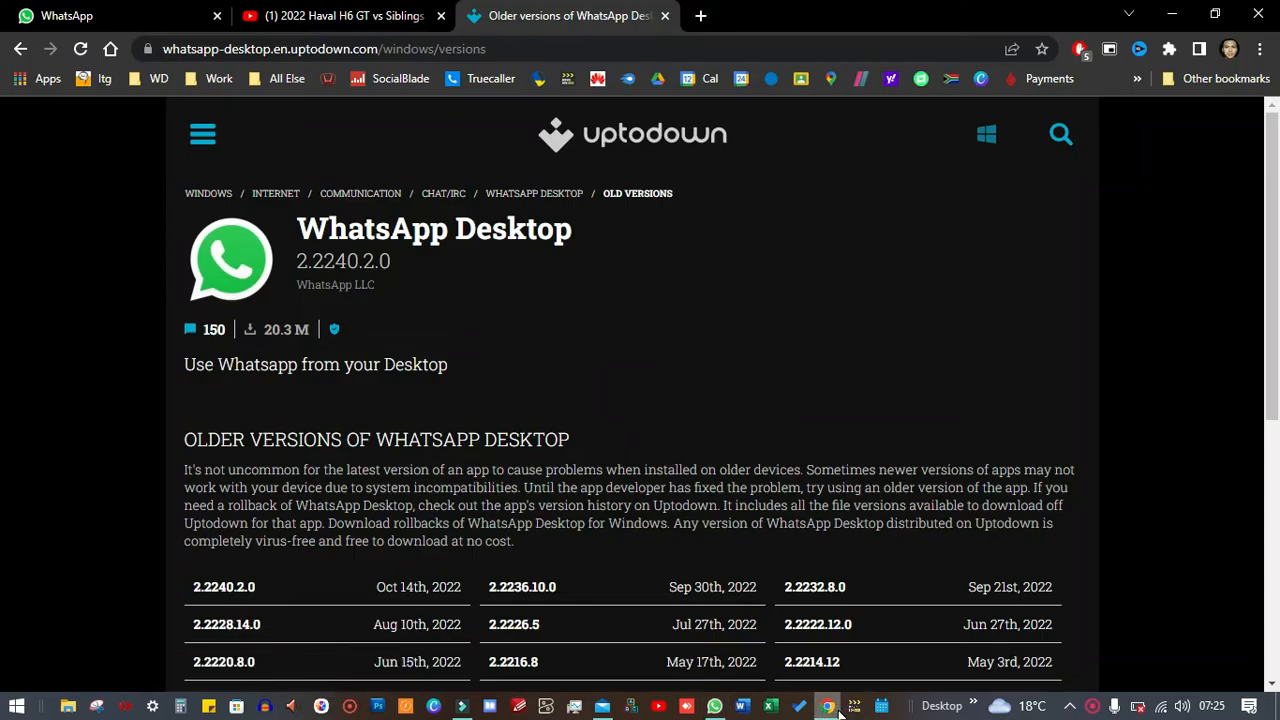
mouse_move(880, 418)
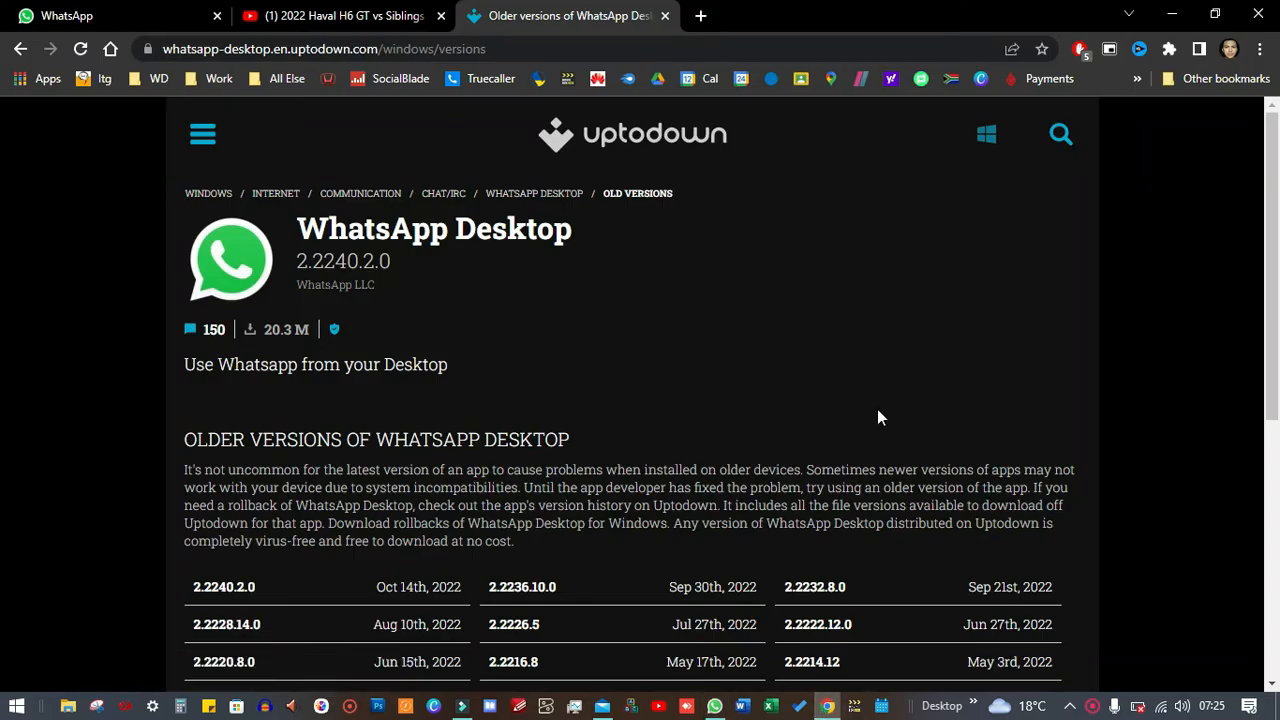
scroll(down, 3)
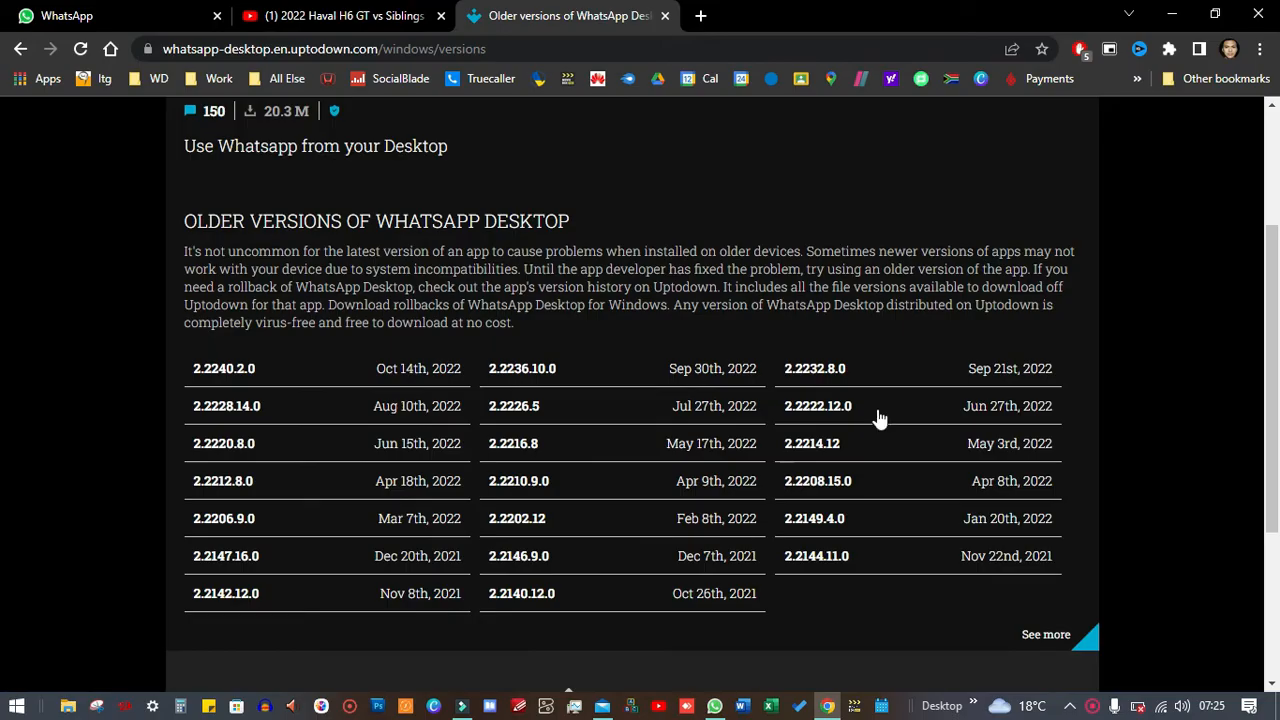
mouse_move(408, 430)
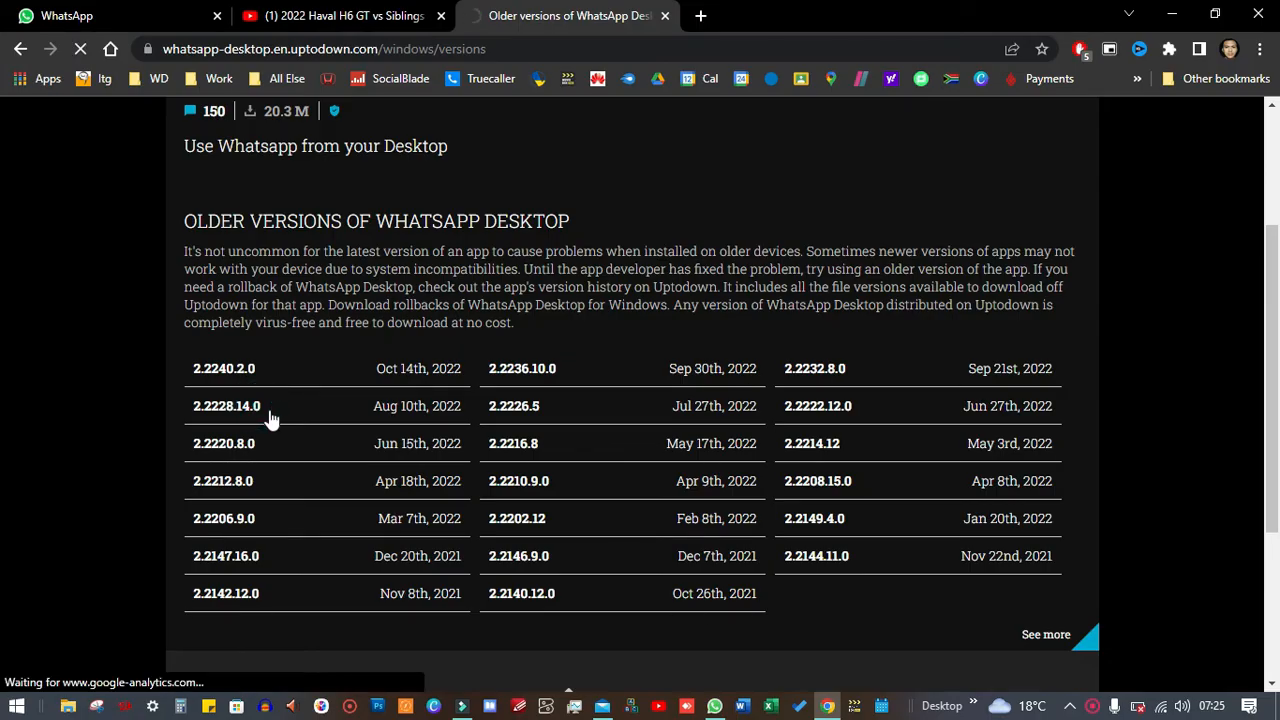
click(226, 406)
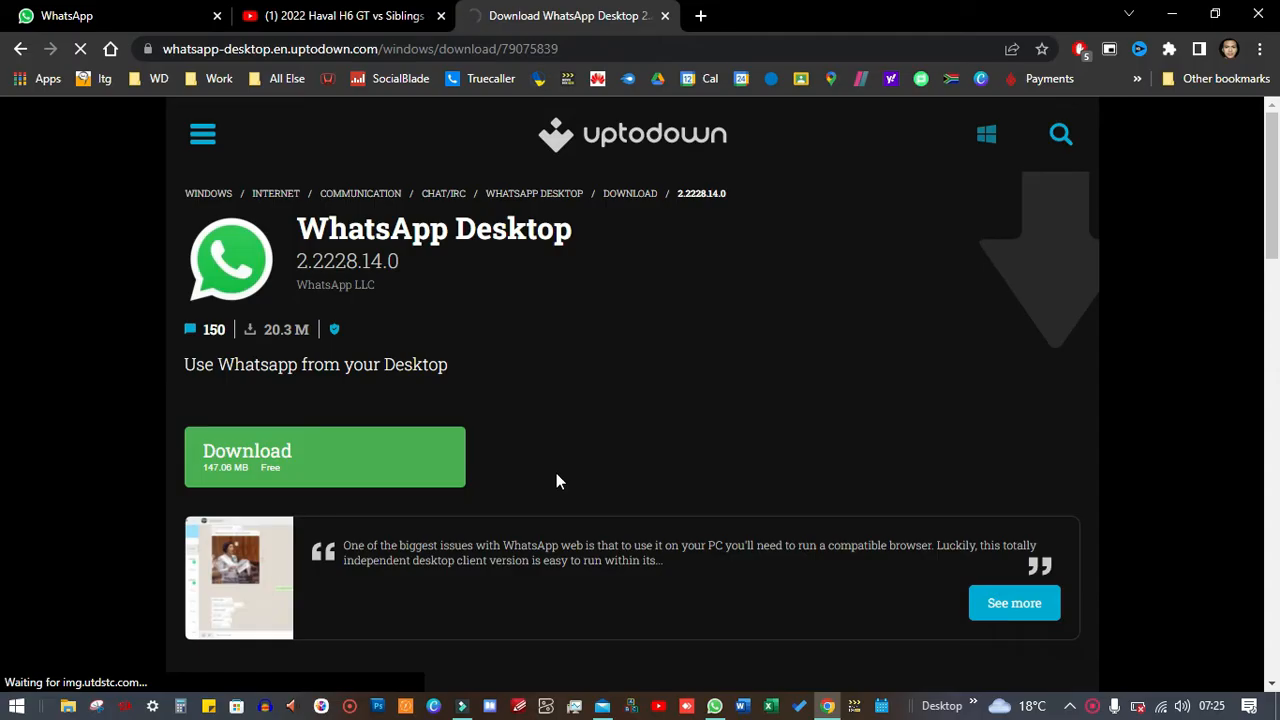
Step: Download the WhatsApp Desktop 2.2228.14.0 installer and bring up the finished download's options
click(324, 456)
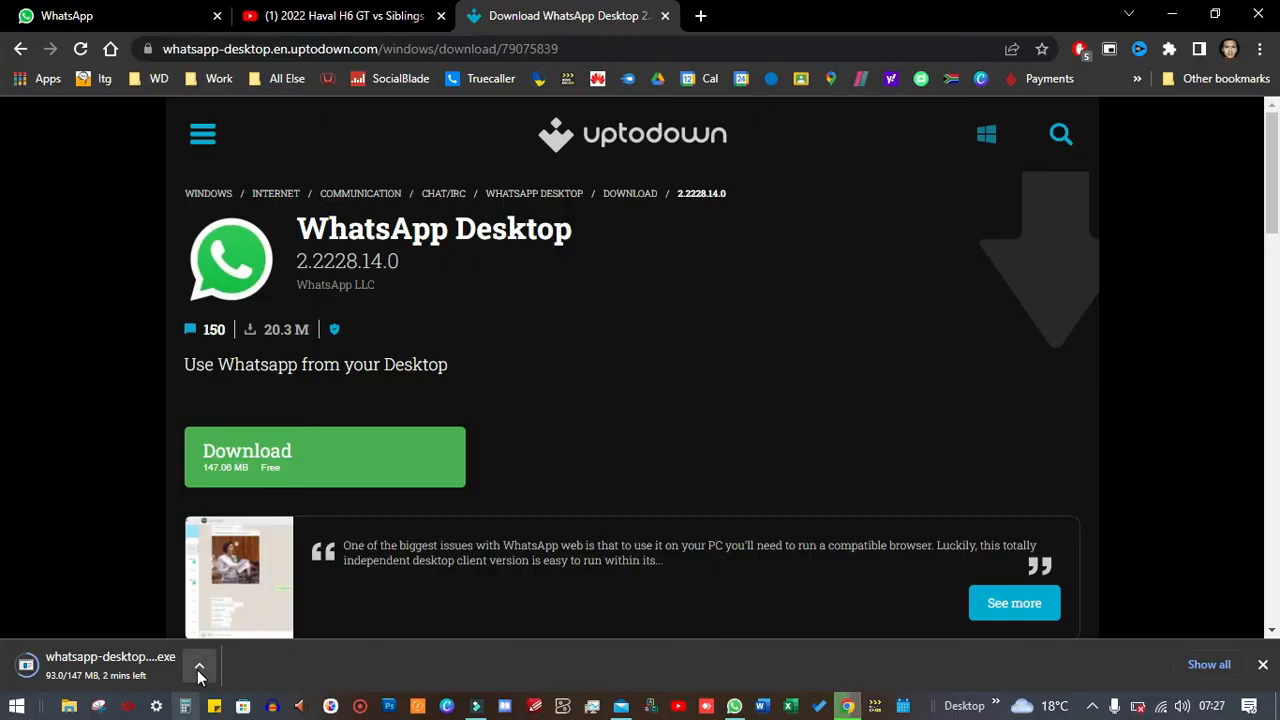
mouse_move(378, 600)
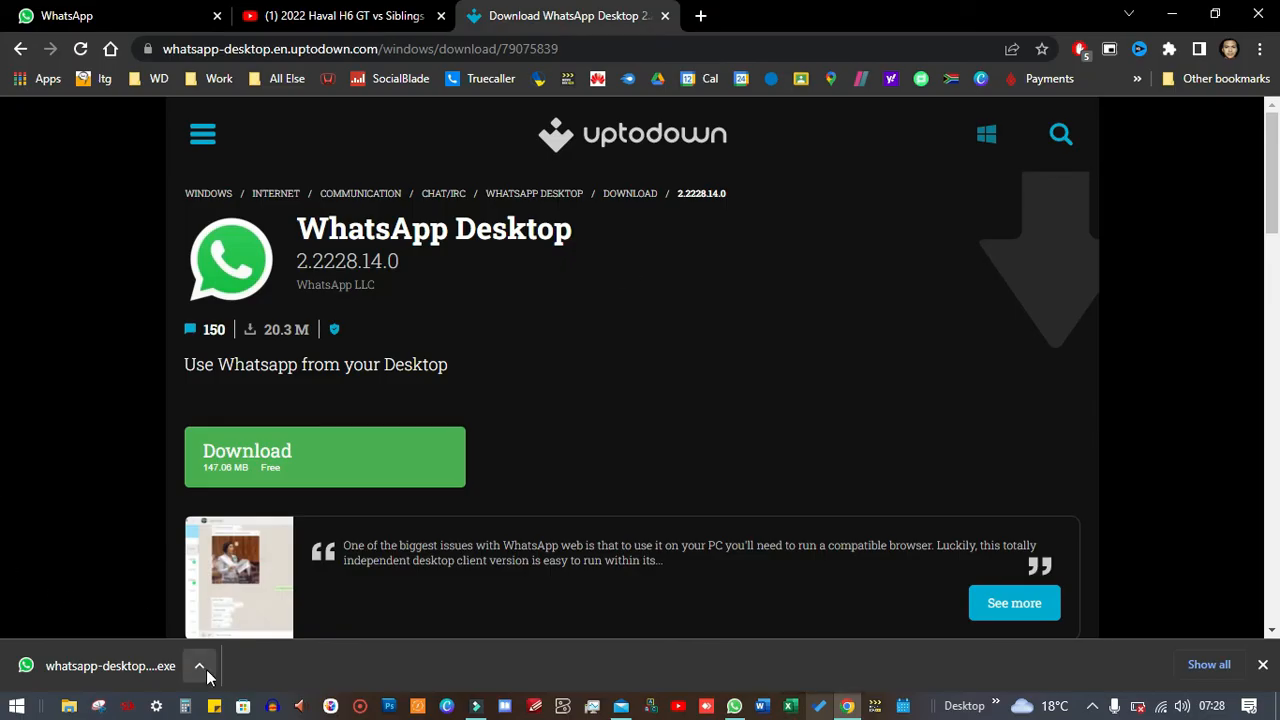
click(200, 664)
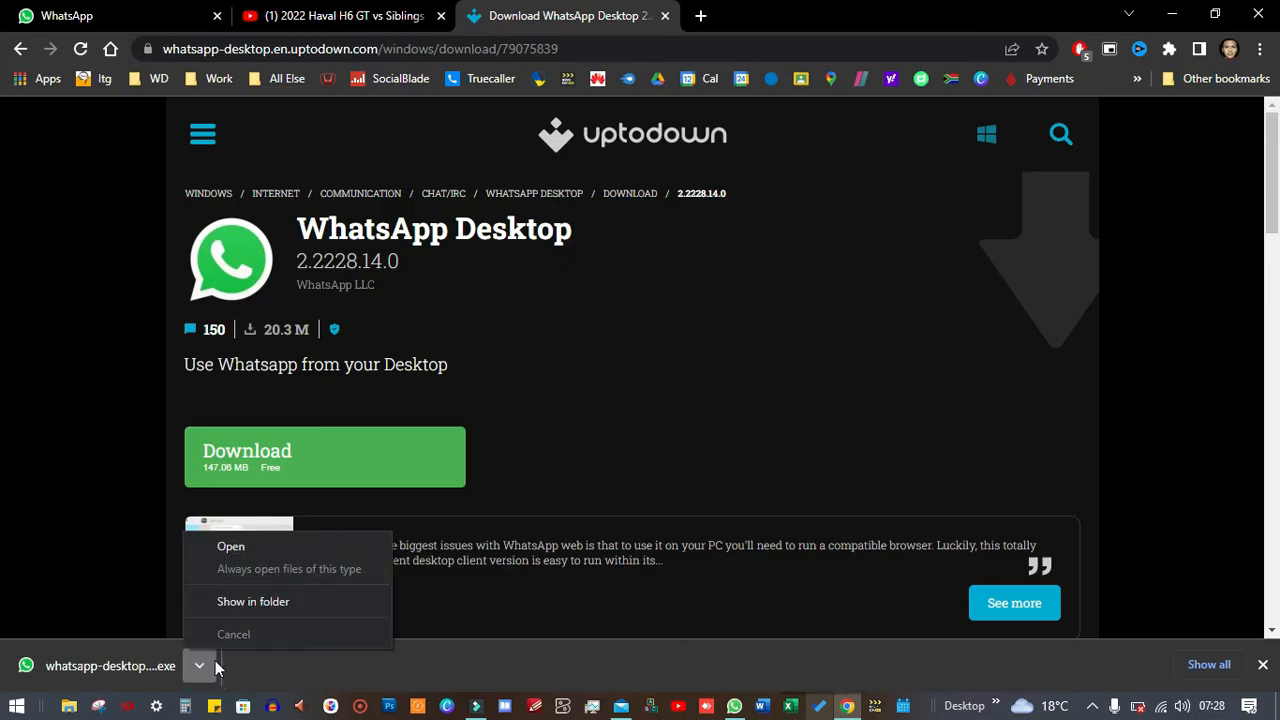
Step: Reveal the whatsapp-desktop-2-2228-14-0 installer in the Downloads folder and select it
click(252, 600)
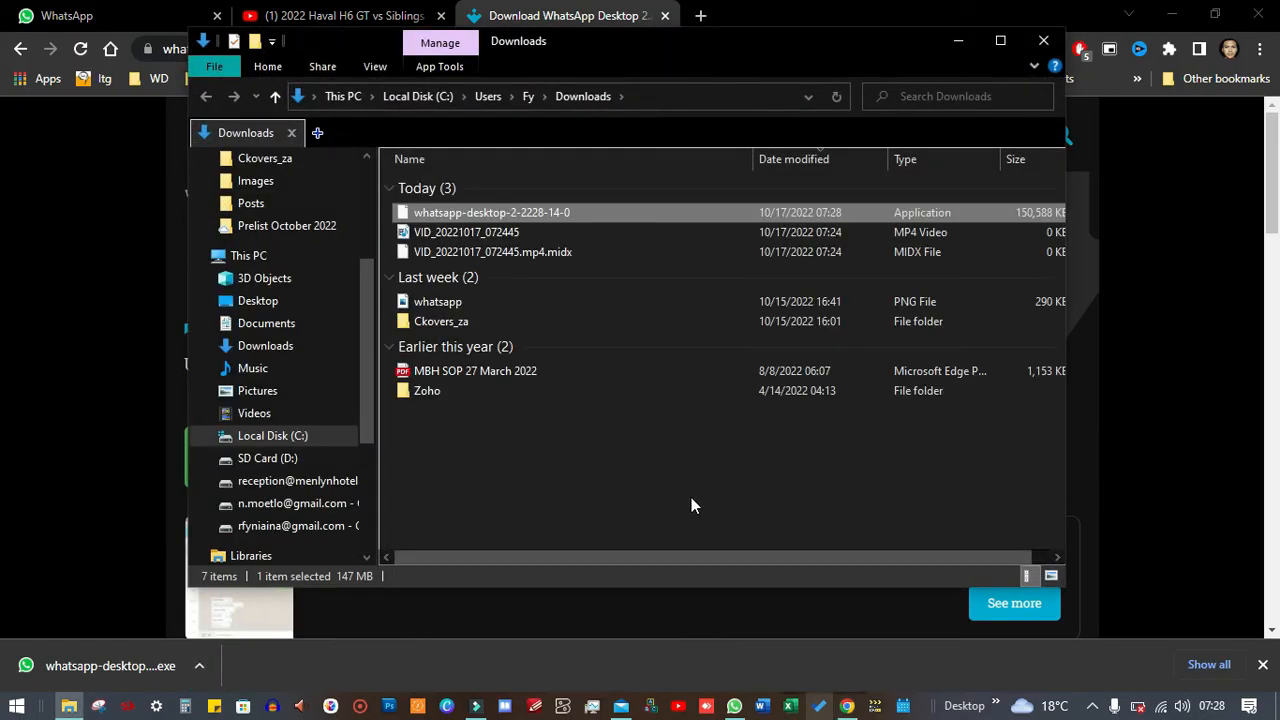
mouse_move(510, 212)
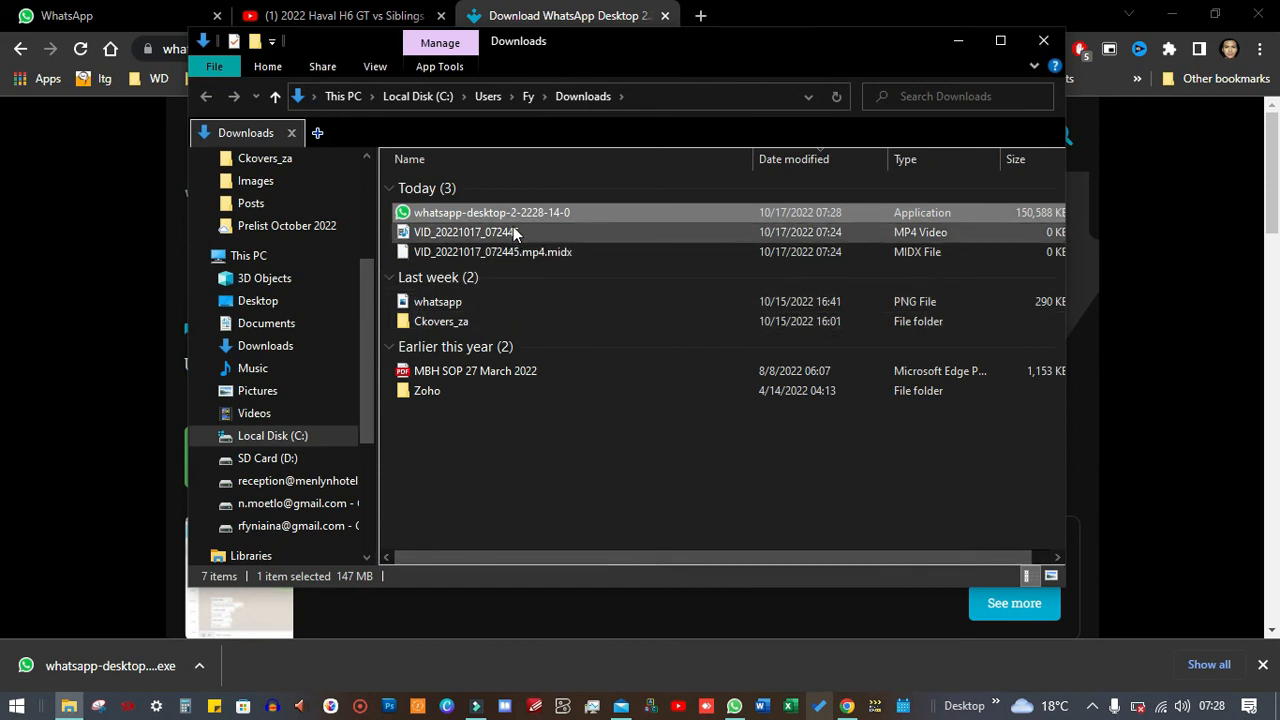
click(492, 212)
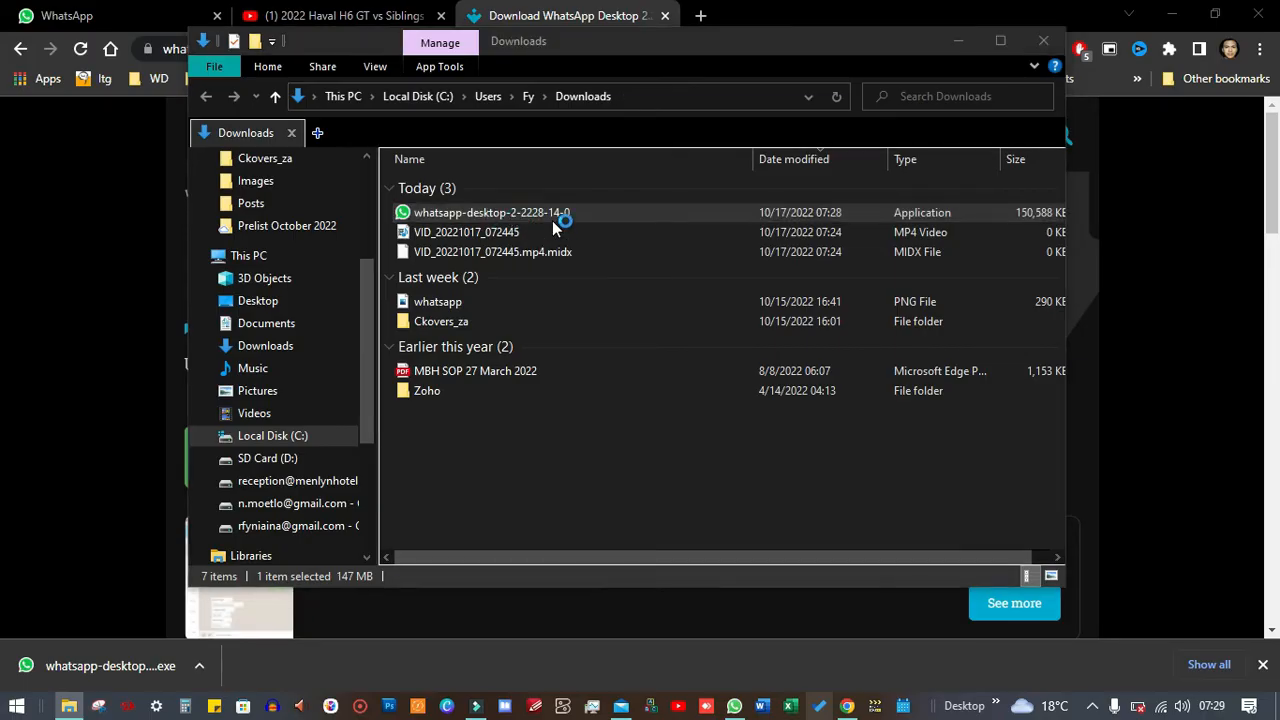
Step: Launch the WhatsApp Desktop 2.2228.14.0 installer, bringing up the SmartScreen warning
double_click(492, 212)
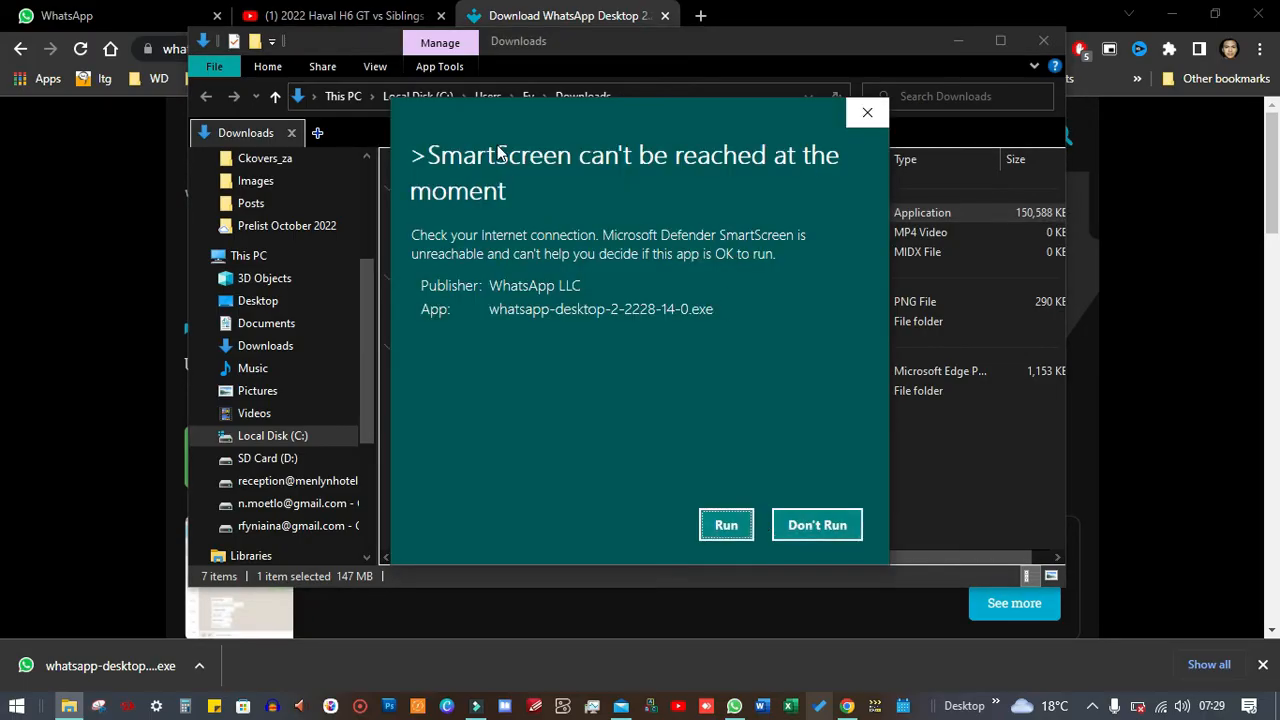
mouse_move(790, 176)
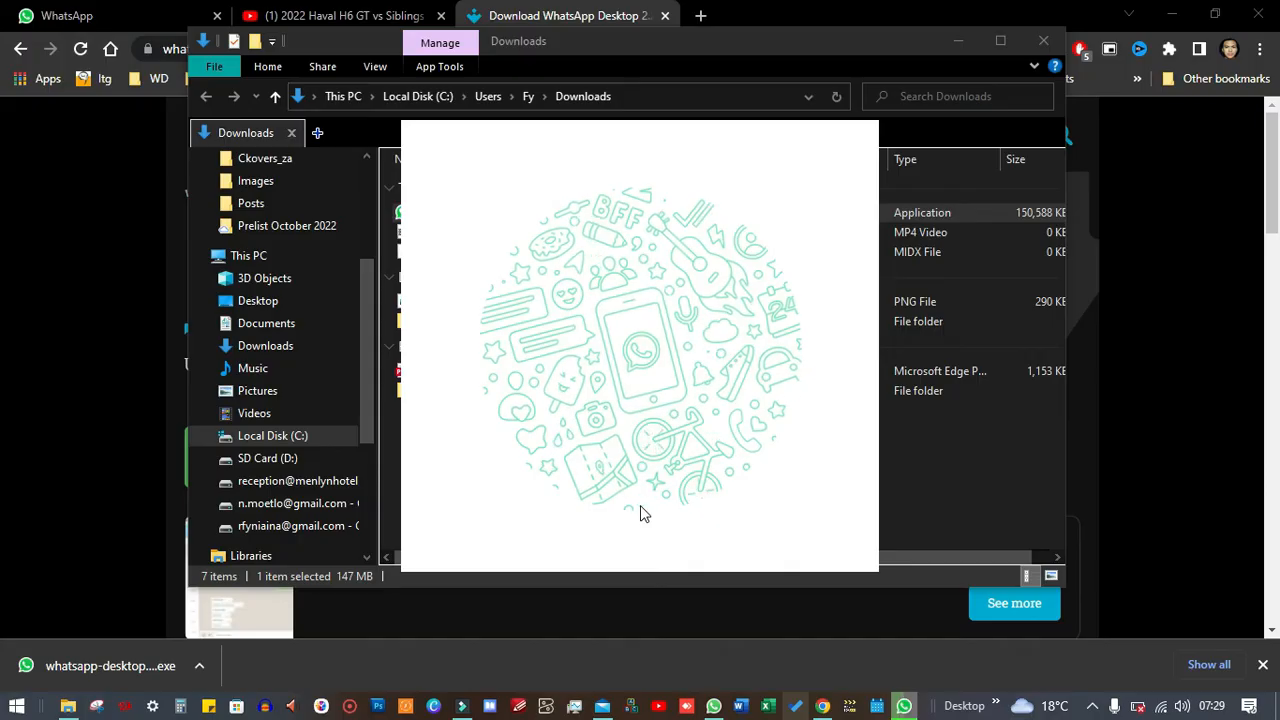
mouse_move(736, 412)
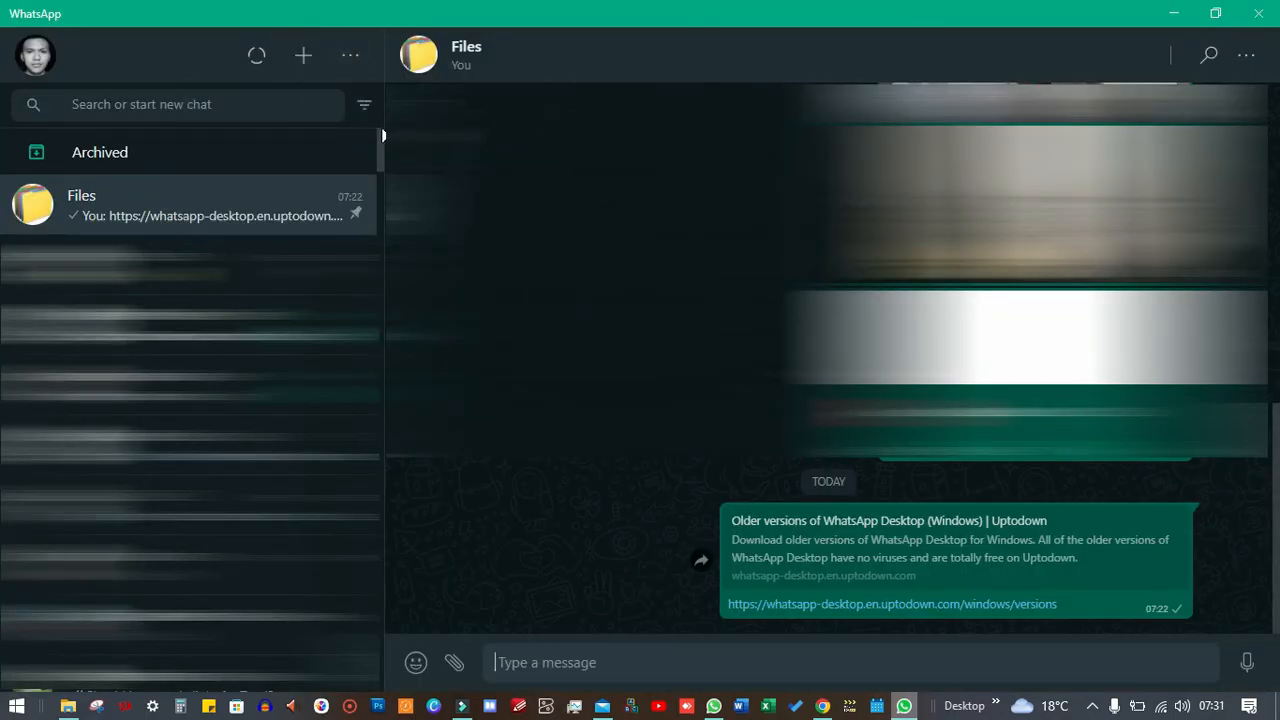
Step: Go through Settings to the Help page showing WhatsApp version 2.2228.14
click(350, 56)
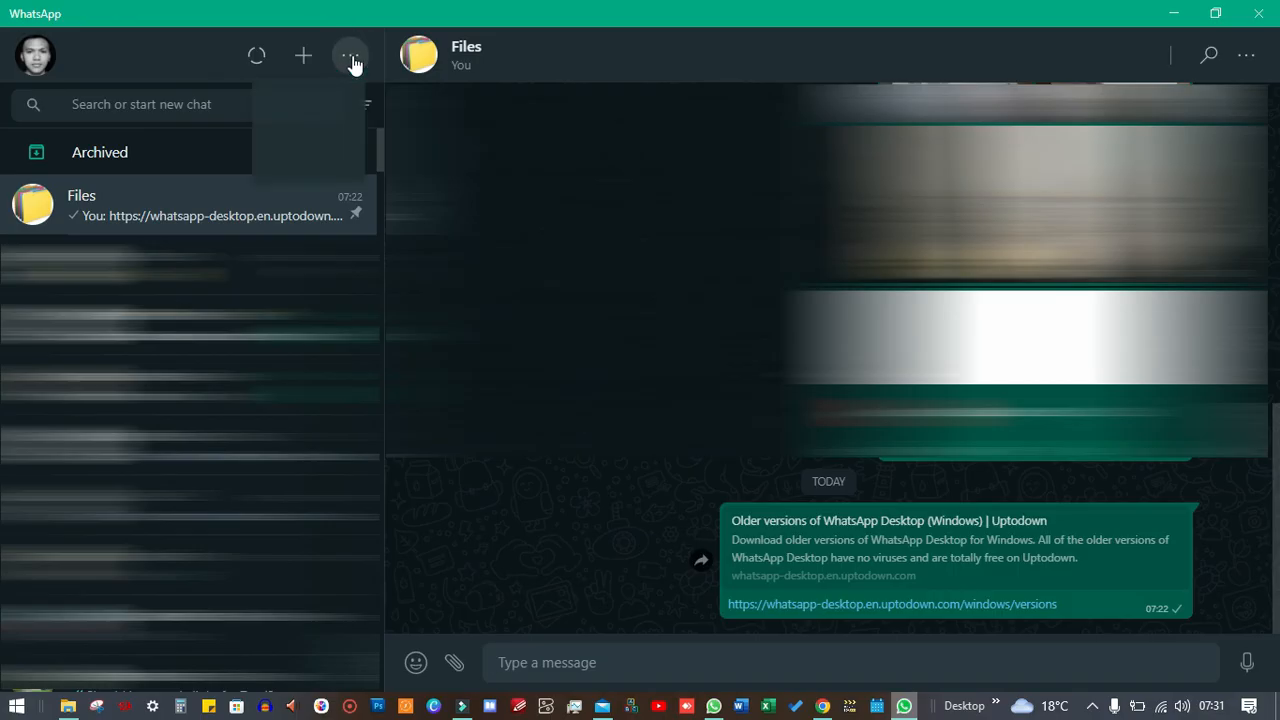
click(350, 56)
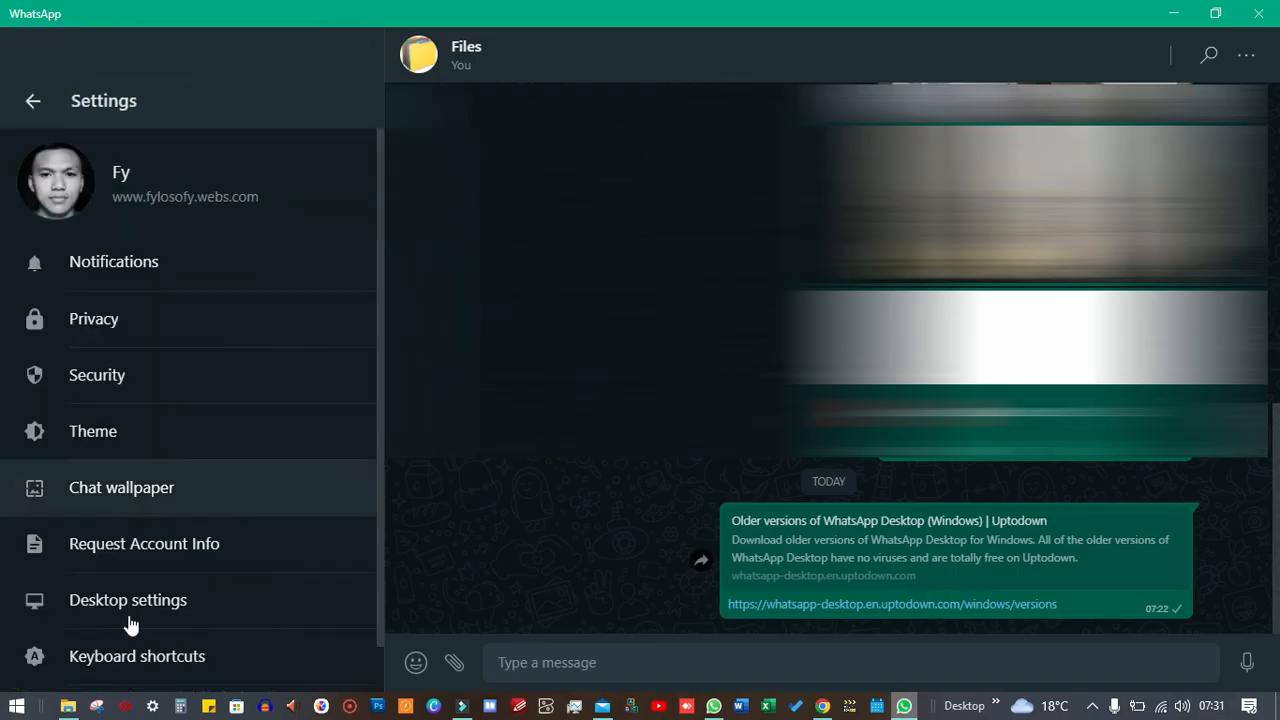
scroll(down, 3)
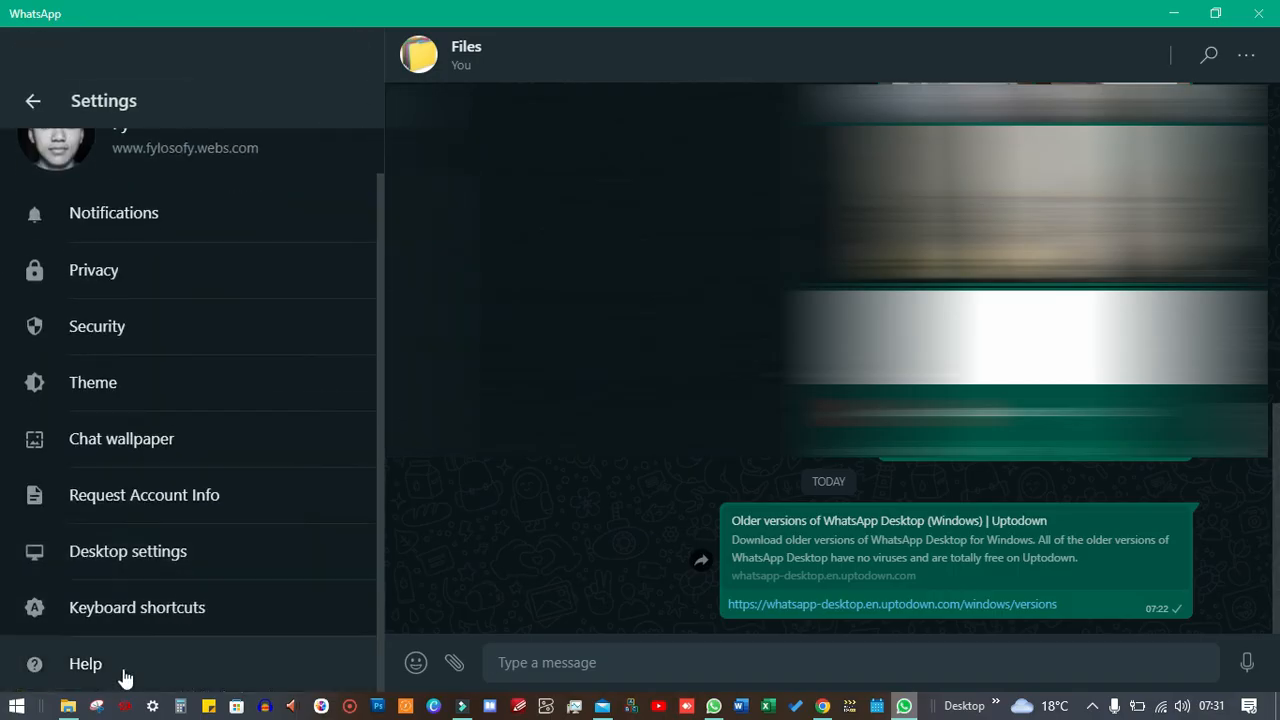
click(84, 664)
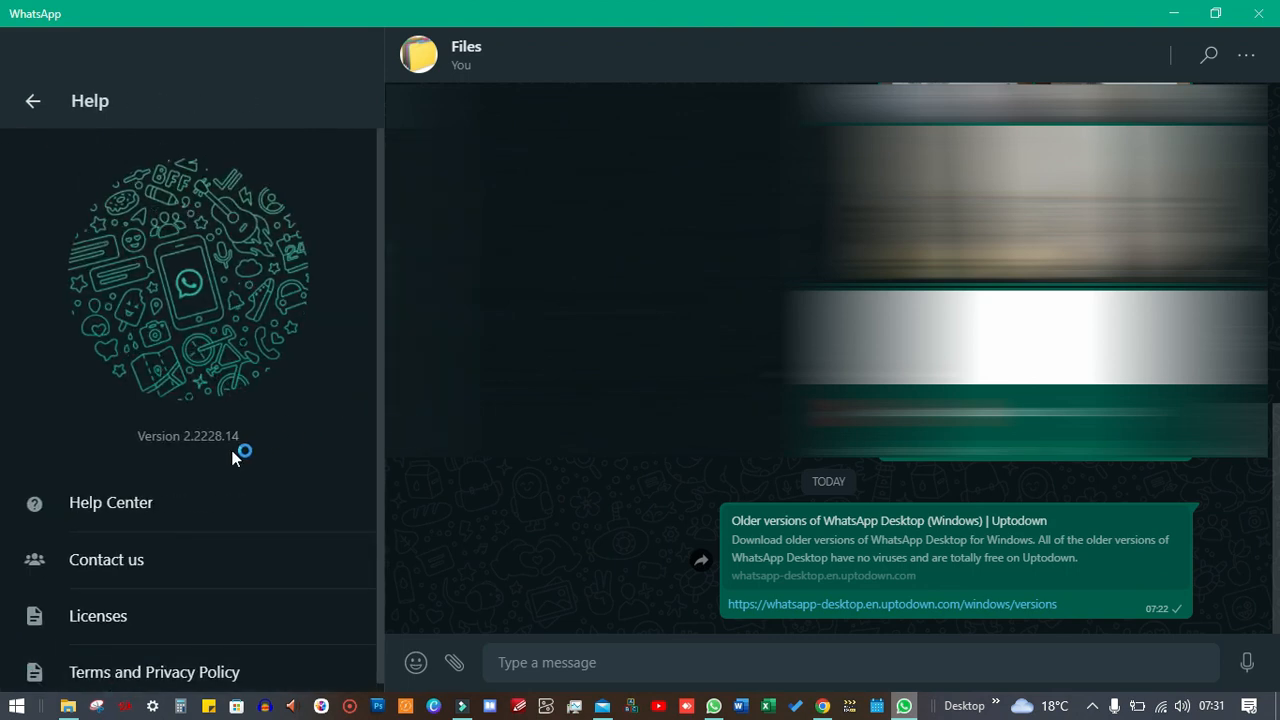
mouse_move(196, 456)
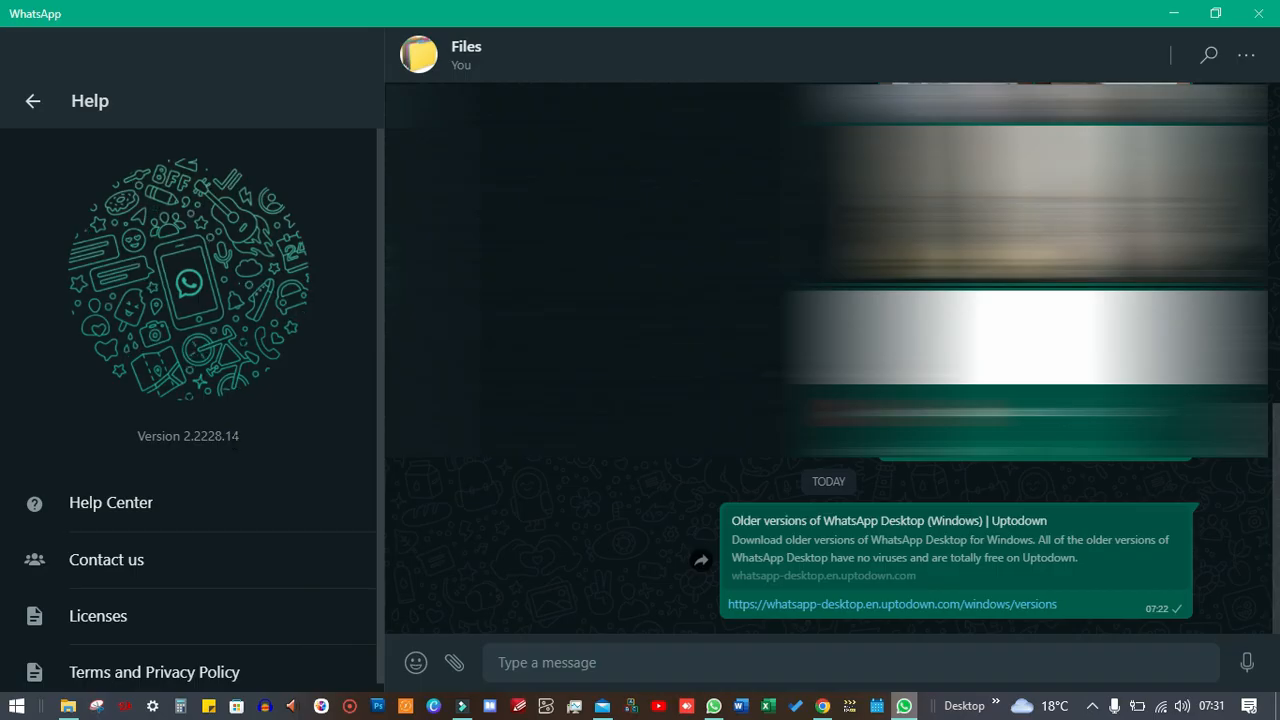
mouse_move(240, 446)
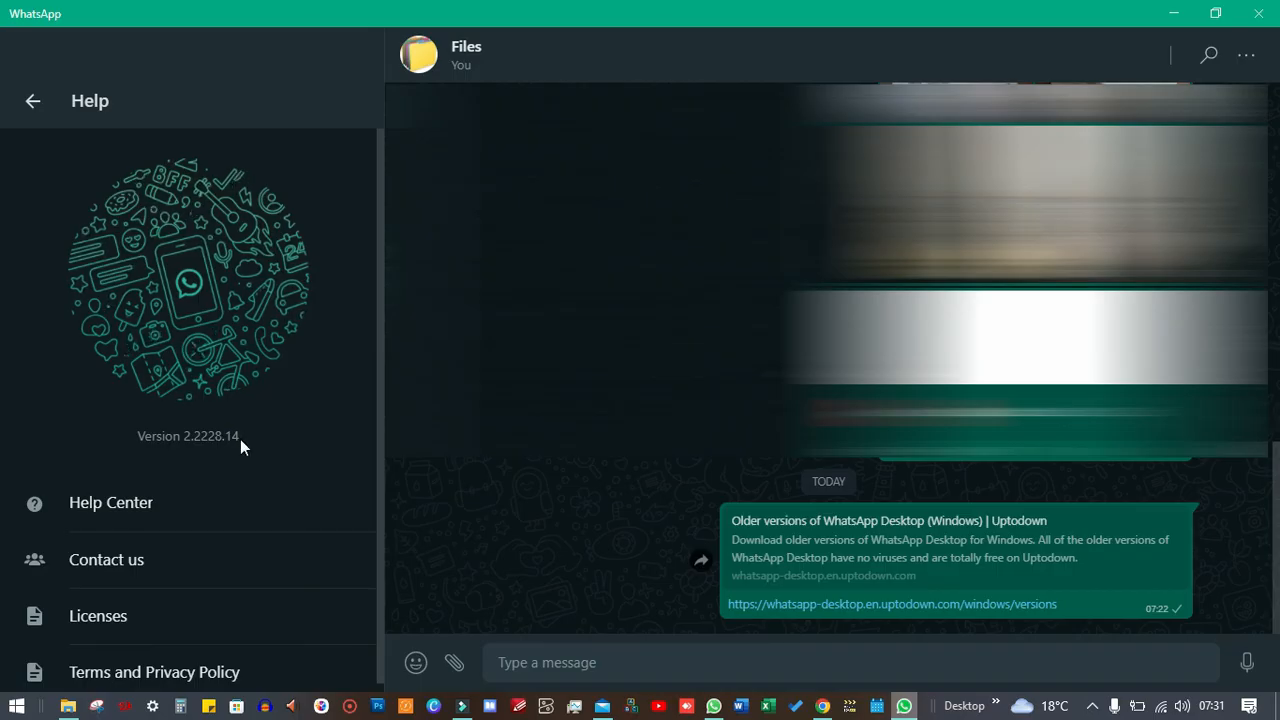